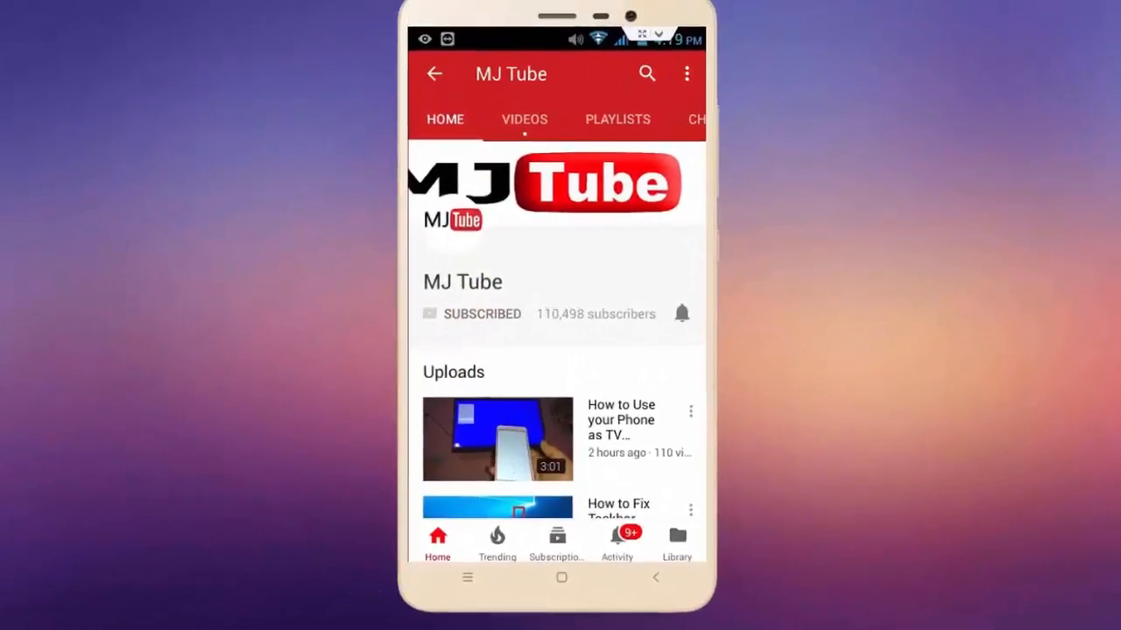
# Move past the YouTube channel intro to the Windows 10 desktop.
pyautogui.click(681, 314)
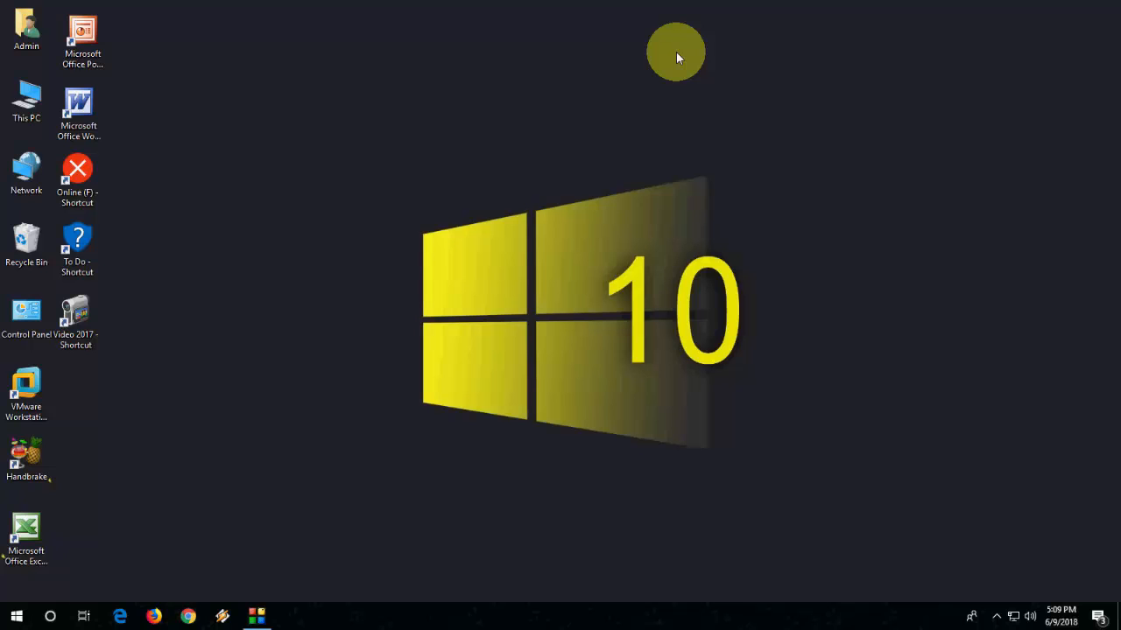
# Open Task Manager from the taskbar and scroll Processes to find Windows Explorer to restart.
pyautogui.rightClick(560, 615)
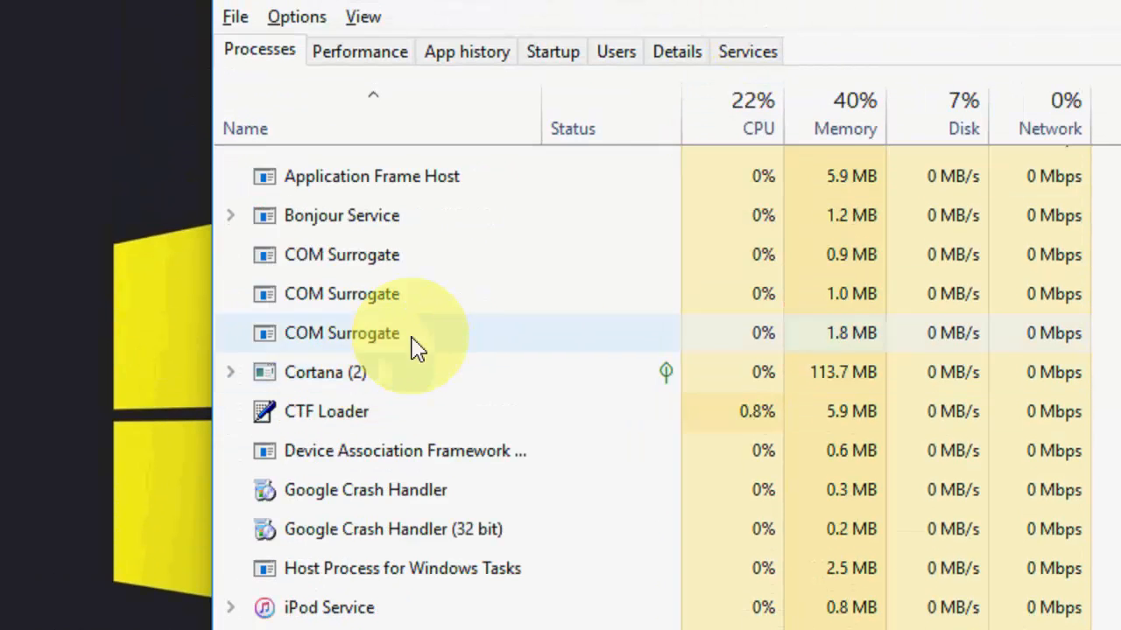
pyautogui.scroll(-3)
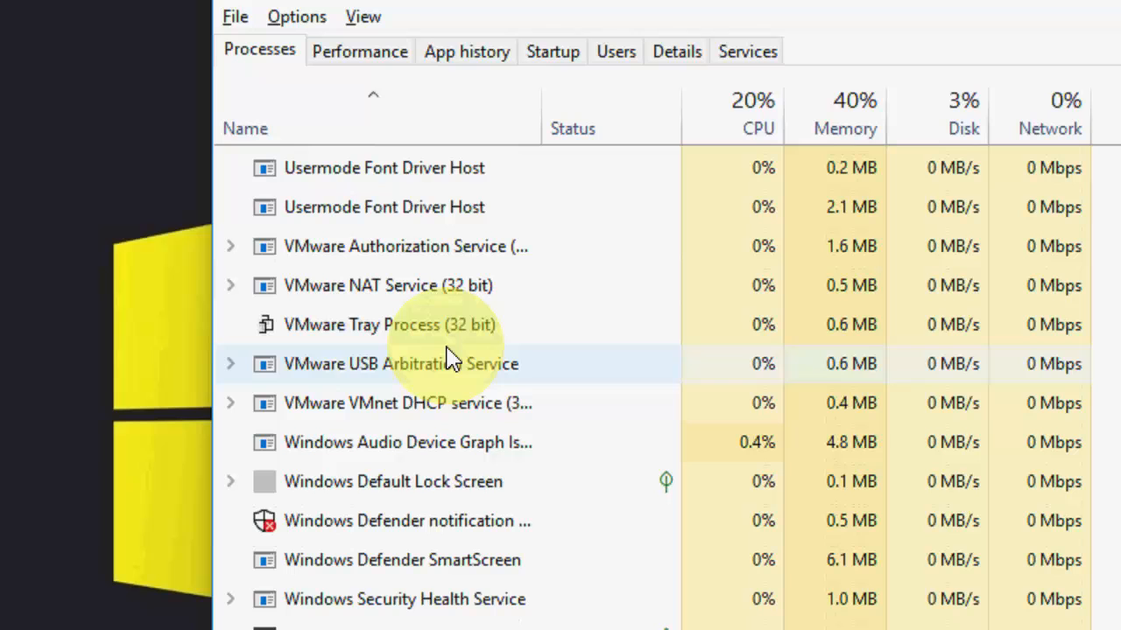
pyautogui.scroll(-3)
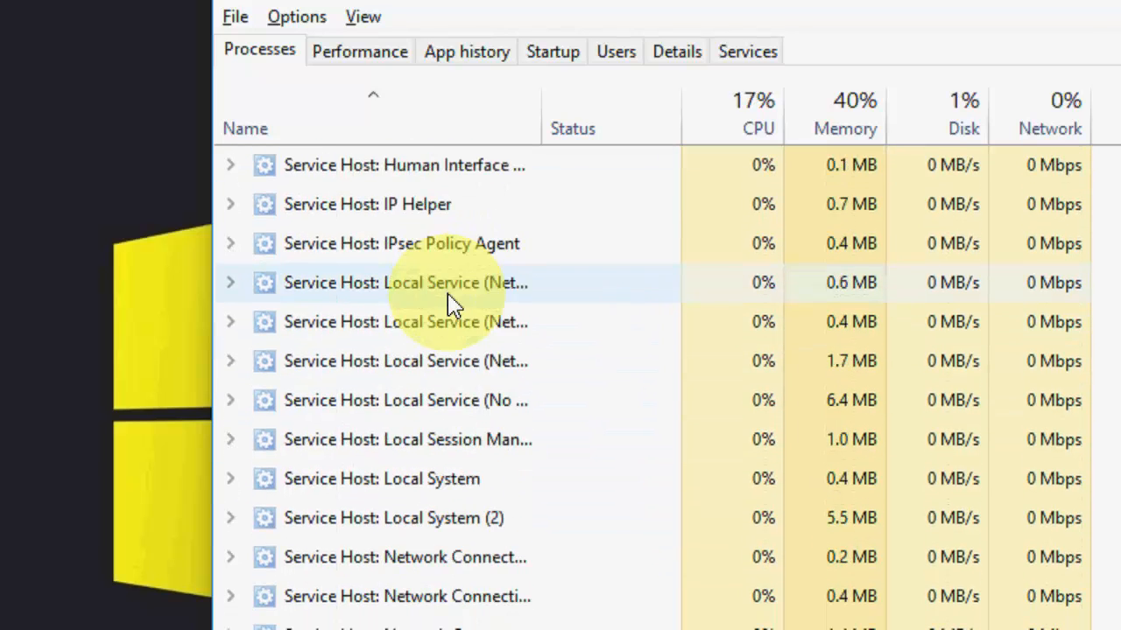
pyautogui.scroll(-3)
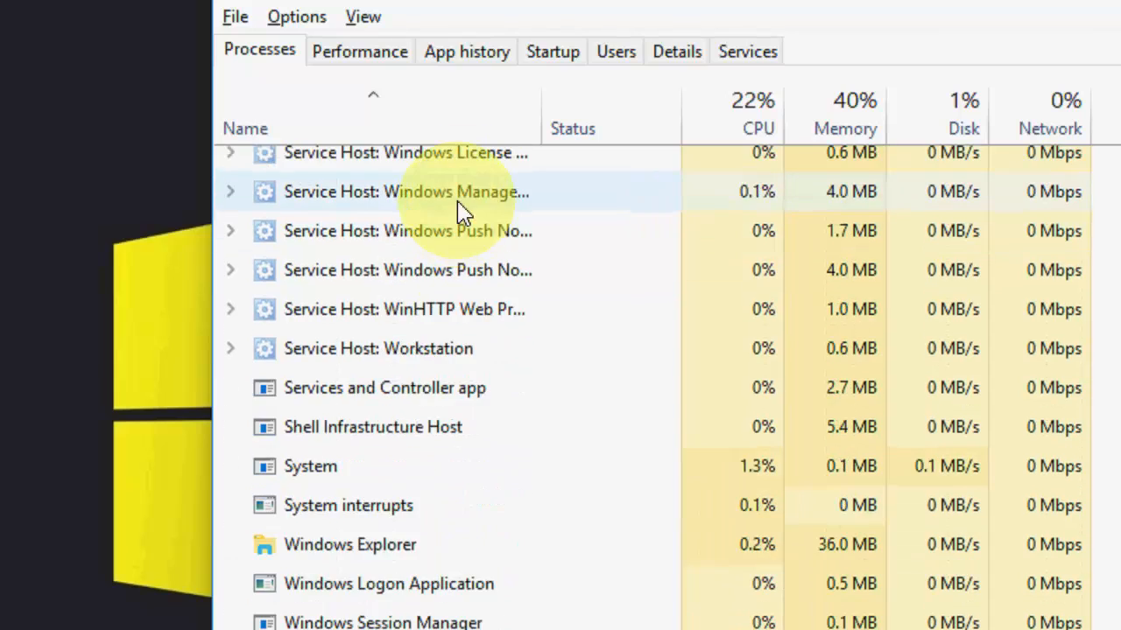
pyautogui.scroll(-3)
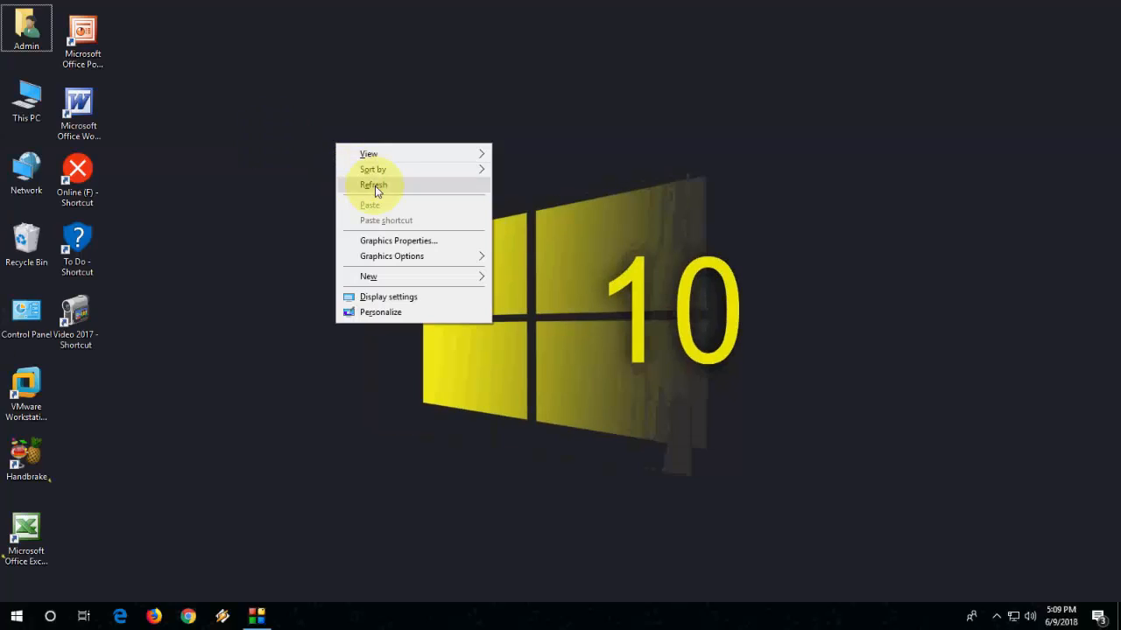
pyautogui.write('index')
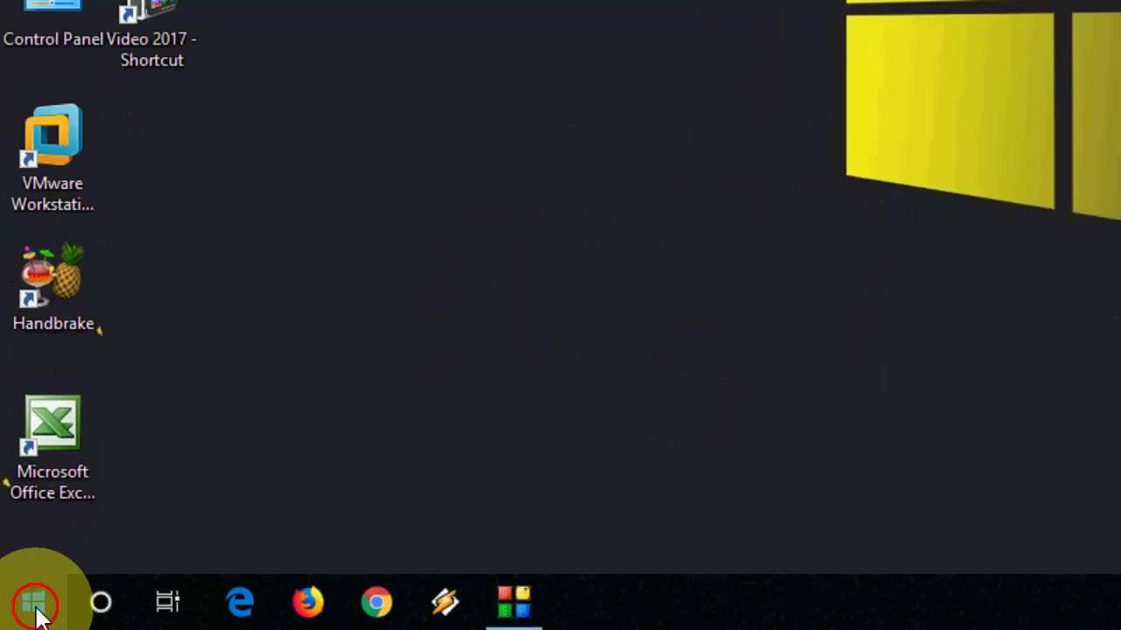
# Run the Search and Indexing troubleshooter from Update & Security > Troubleshoot, then close Settings.
pyautogui.click(35, 603)
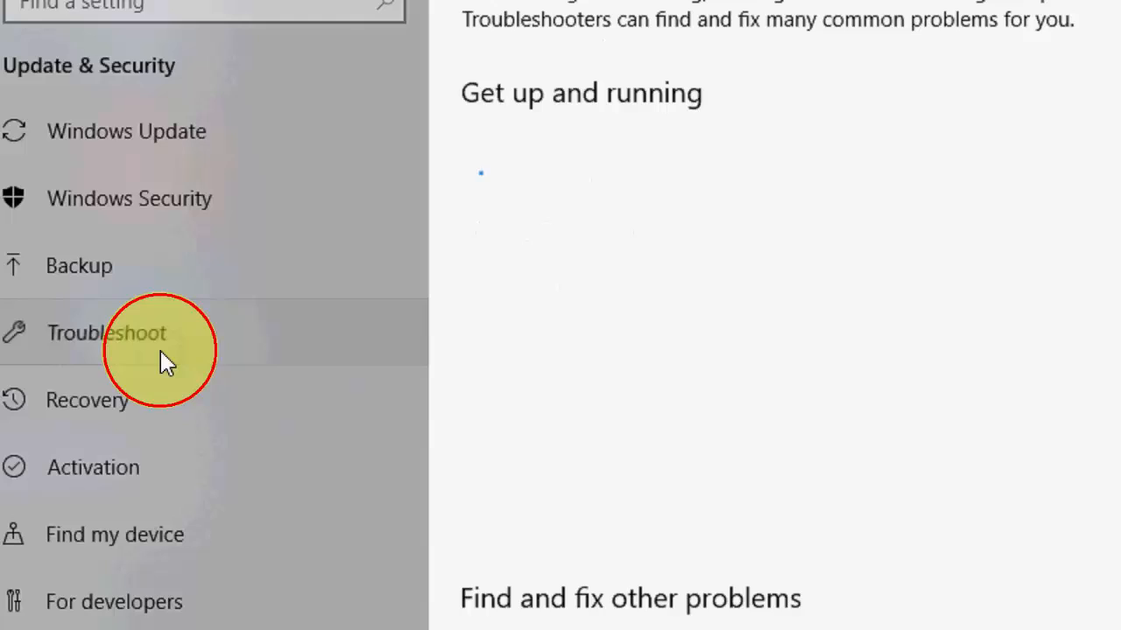
pyautogui.scroll(-3)
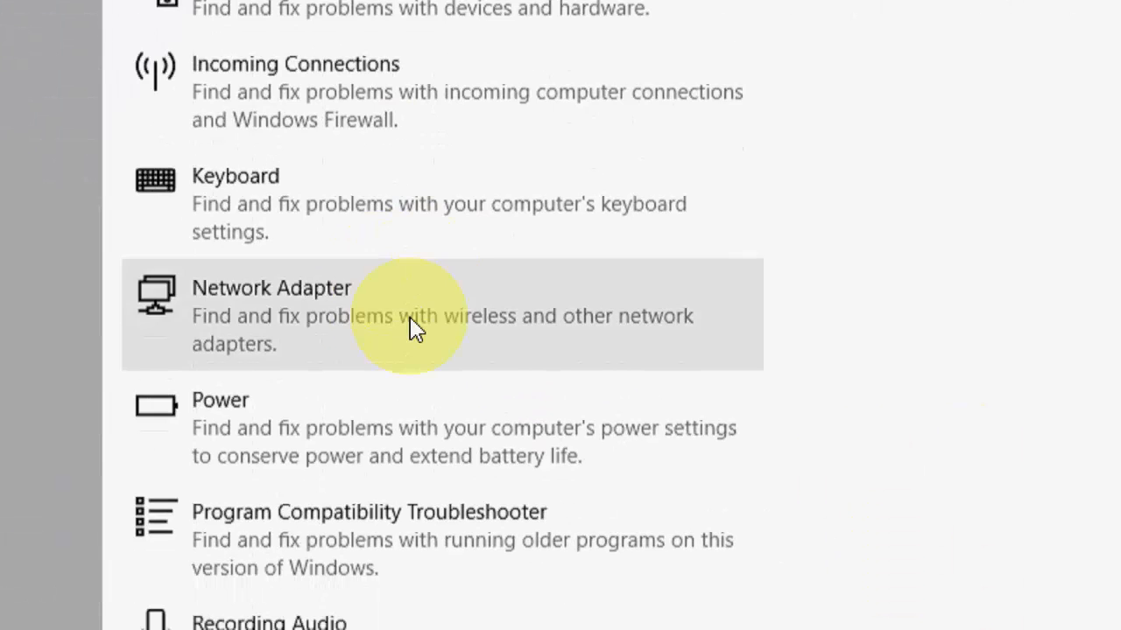
pyautogui.scroll(-3)
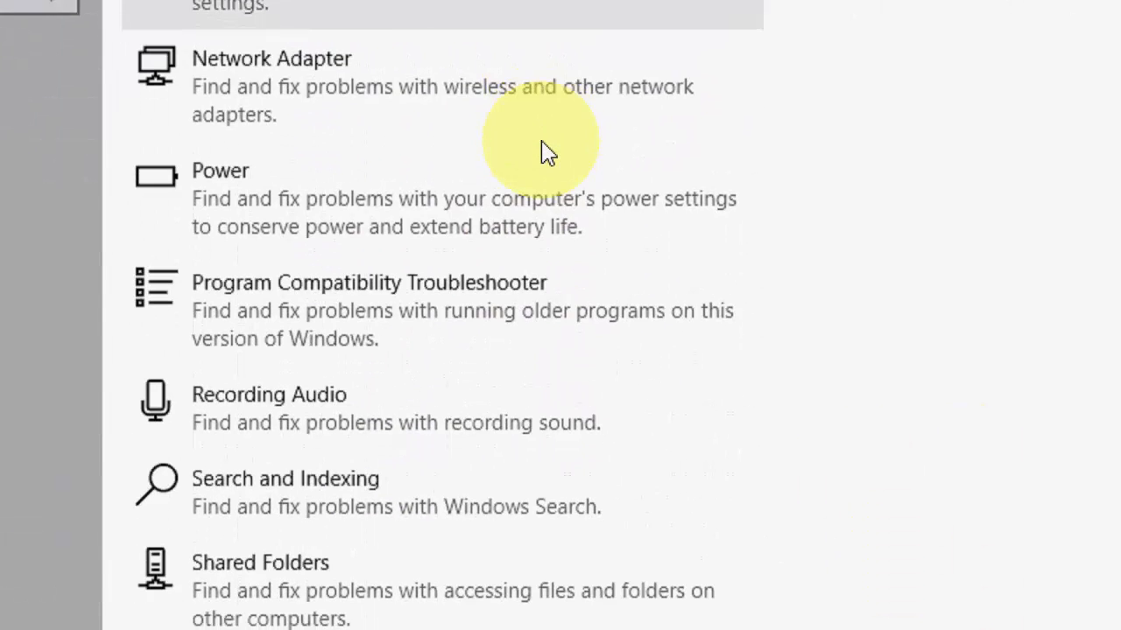
pyautogui.click(285, 478)
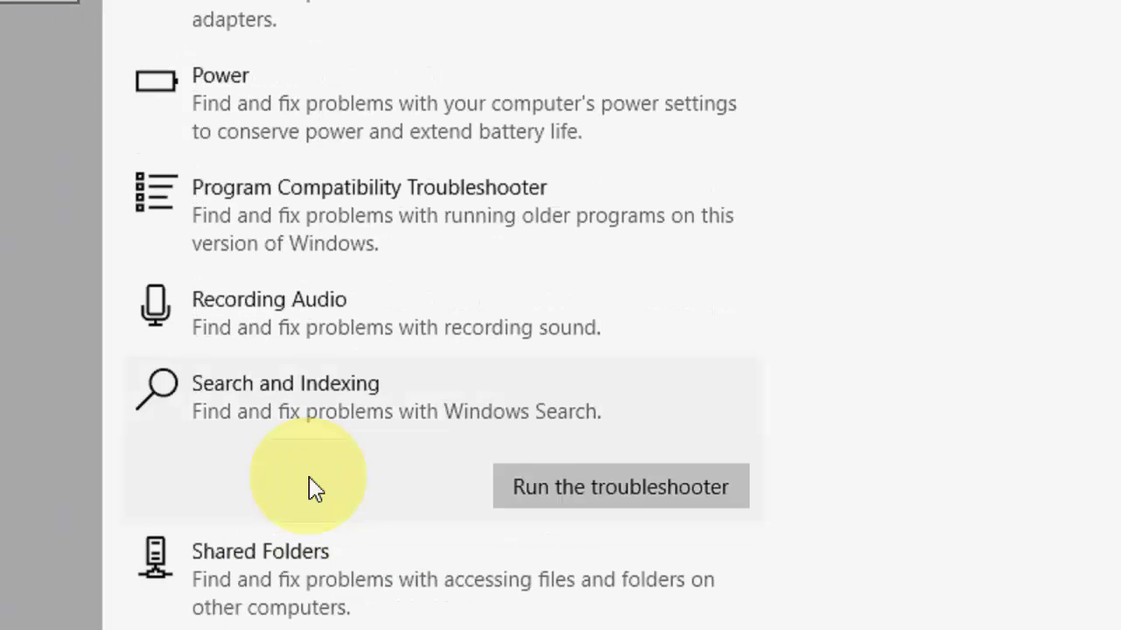
pyautogui.click(620, 487)
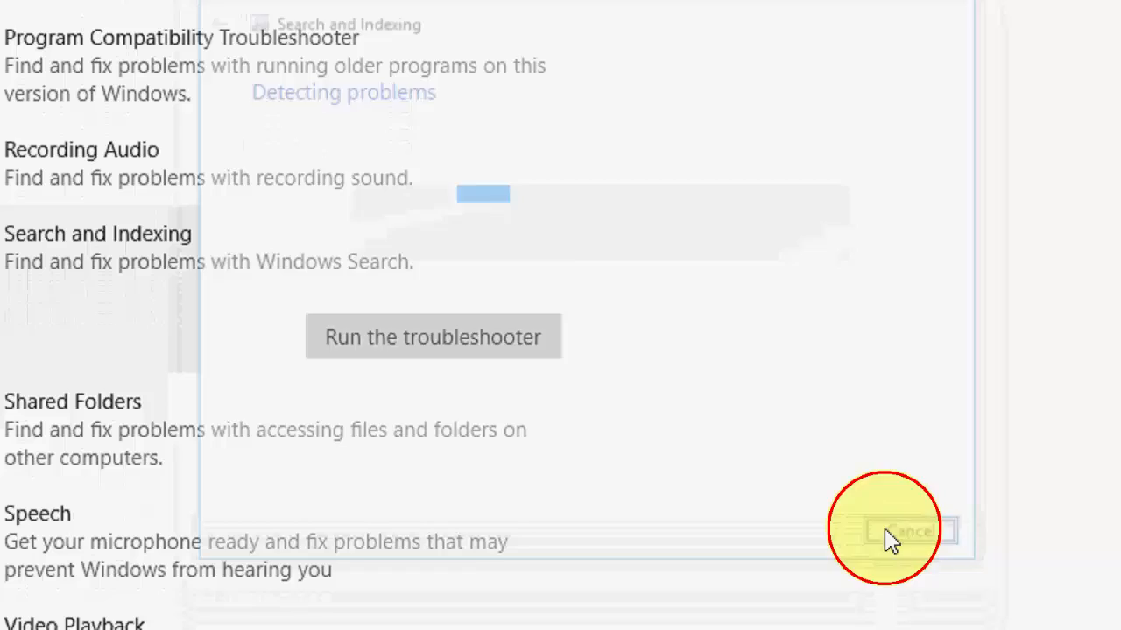
pyautogui.click(893, 532)
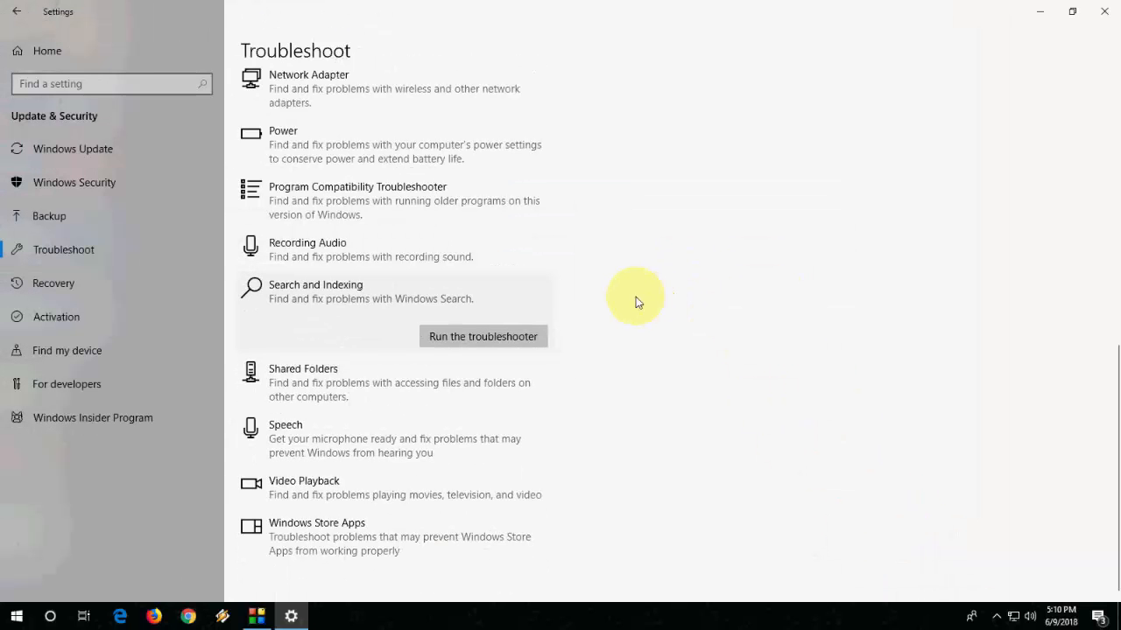
pyautogui.moveTo(1111, 53)
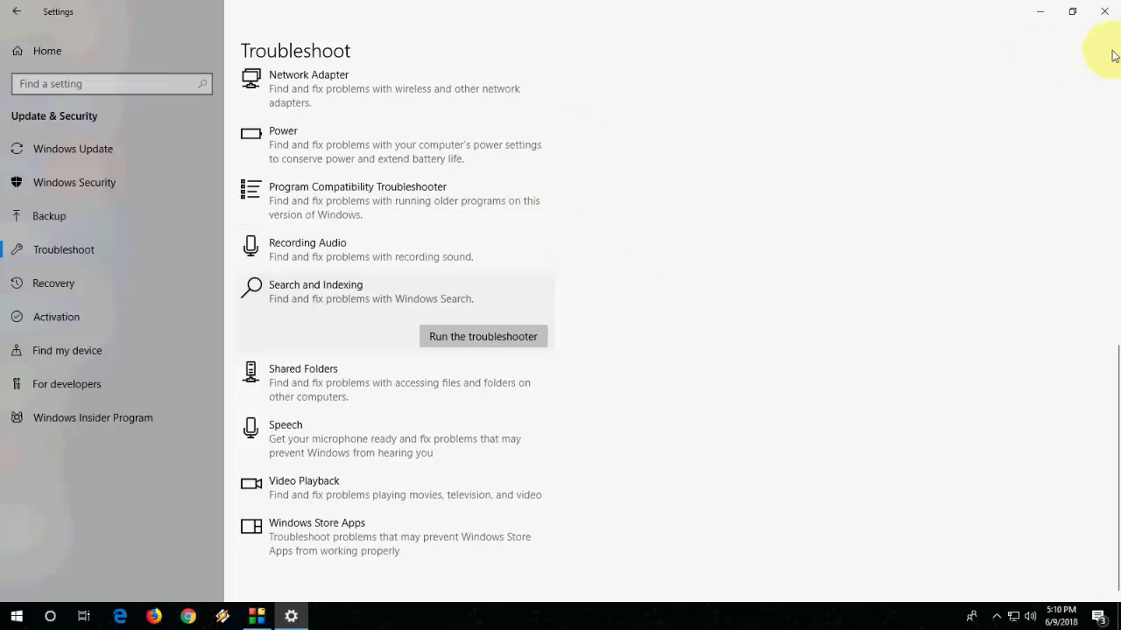
pyautogui.click(1104, 12)
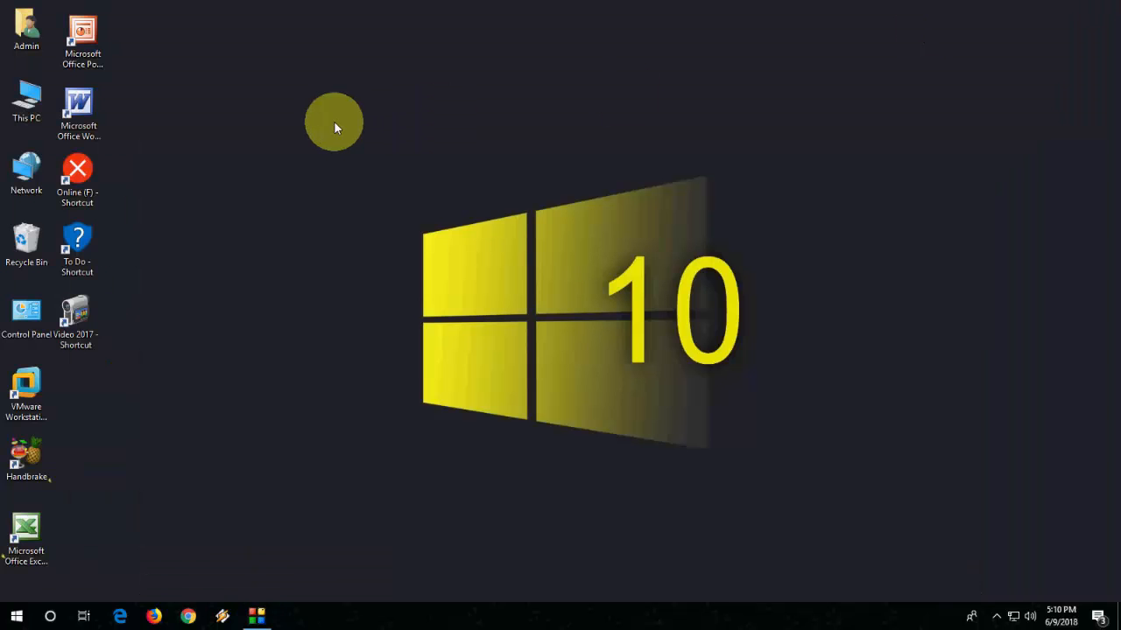
pyautogui.moveTo(225, 192)
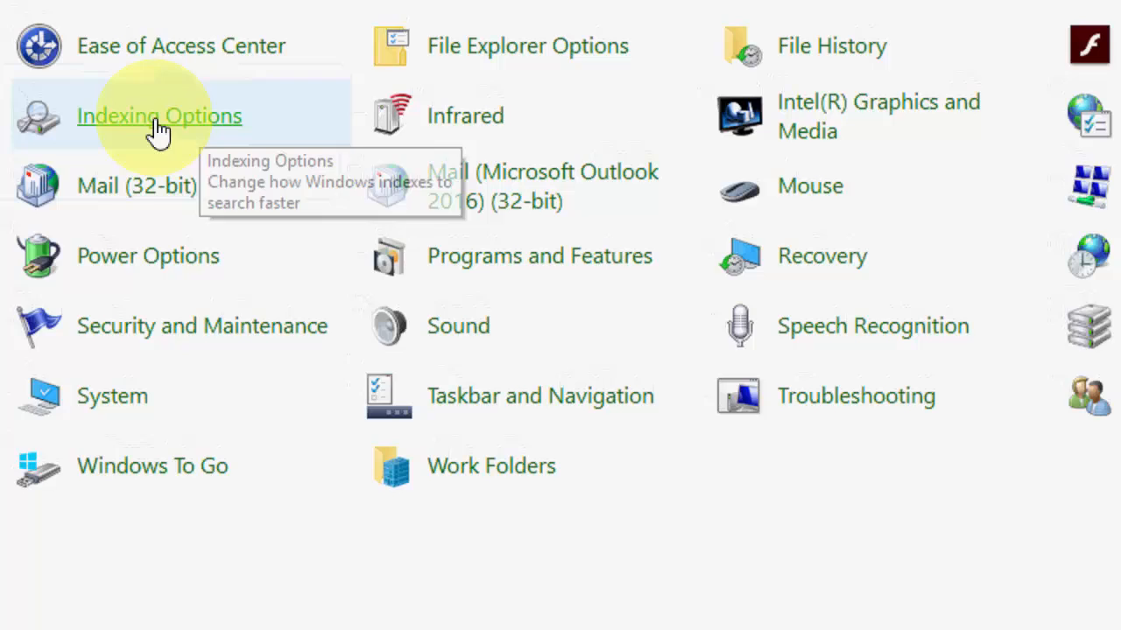
# Tick every drive, including Online (F:) and Windows 10 (C:), as indexed locations.
pyautogui.click(158, 115)
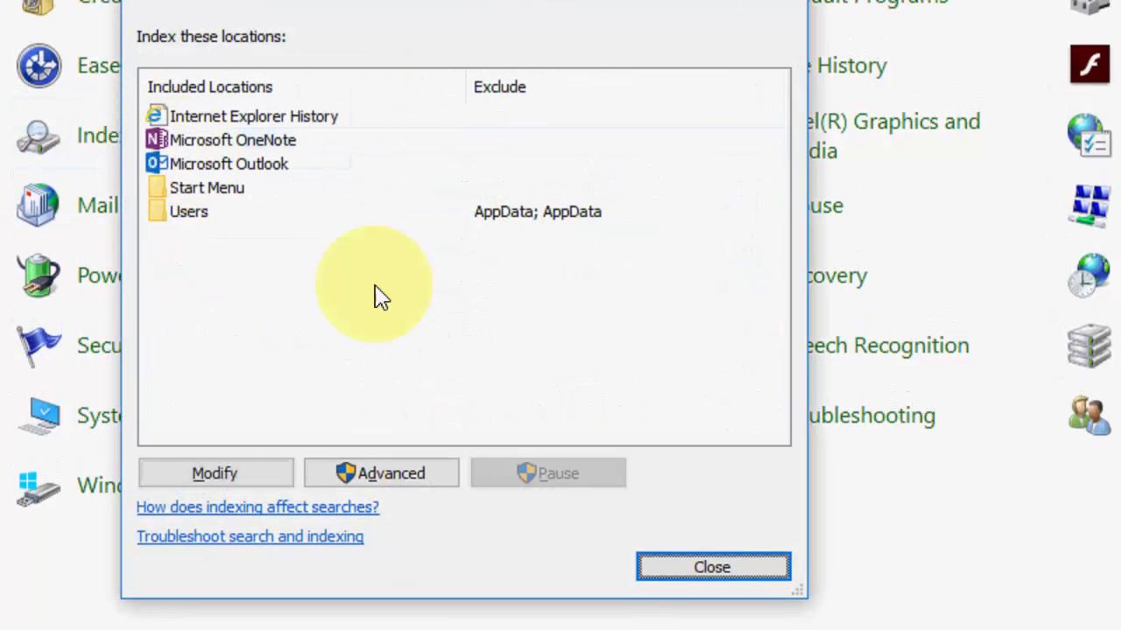
pyautogui.click(214, 473)
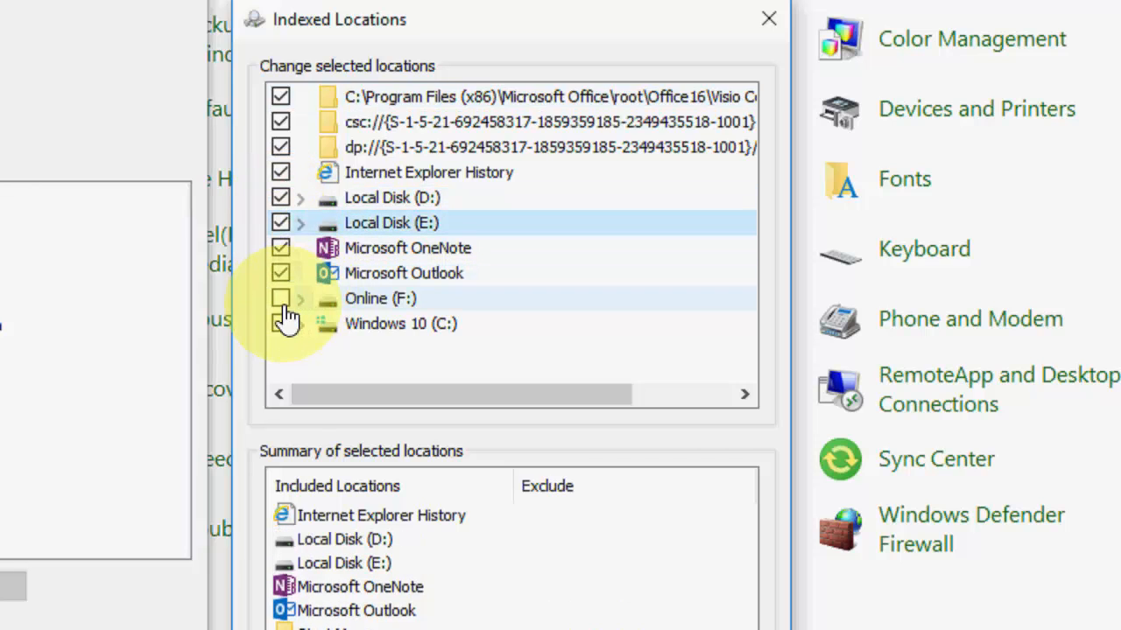
pyautogui.click(280, 298)
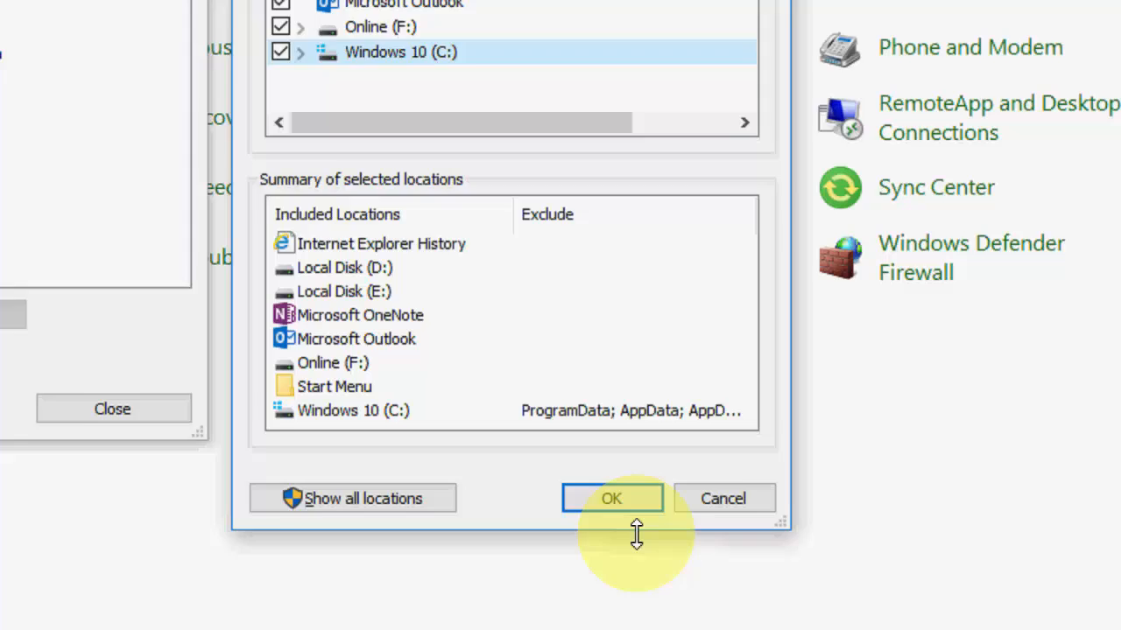
pyautogui.click(611, 498)
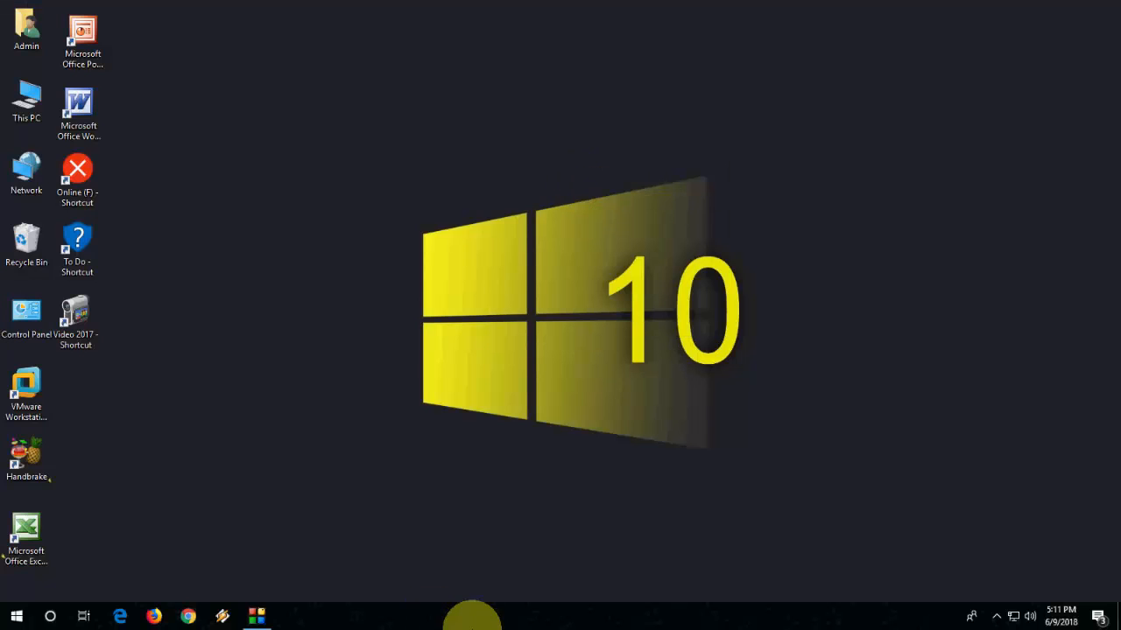
# Open the Services console from Task Manager's Services tab.
pyautogui.rightClick(472, 615)
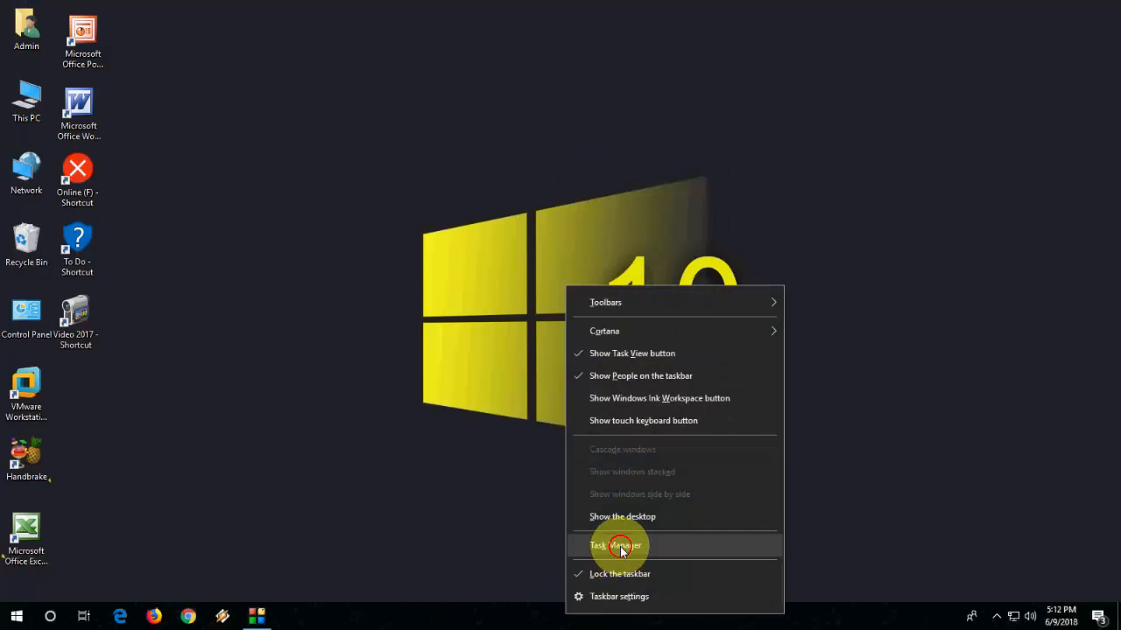
pyautogui.click(615, 546)
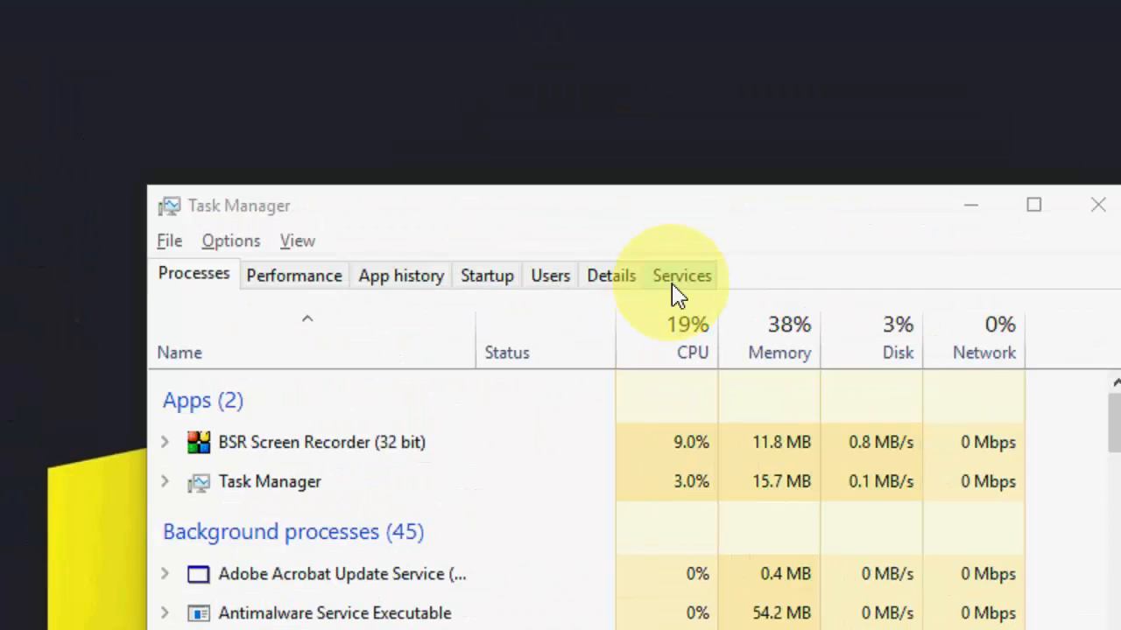
pyautogui.click(681, 275)
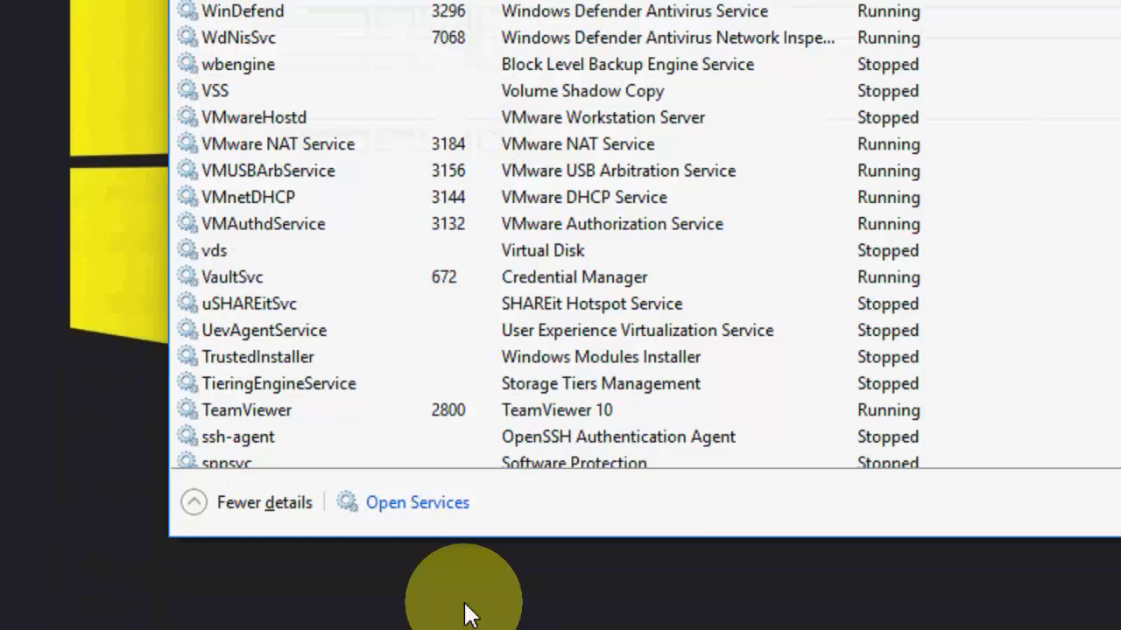
pyautogui.click(417, 502)
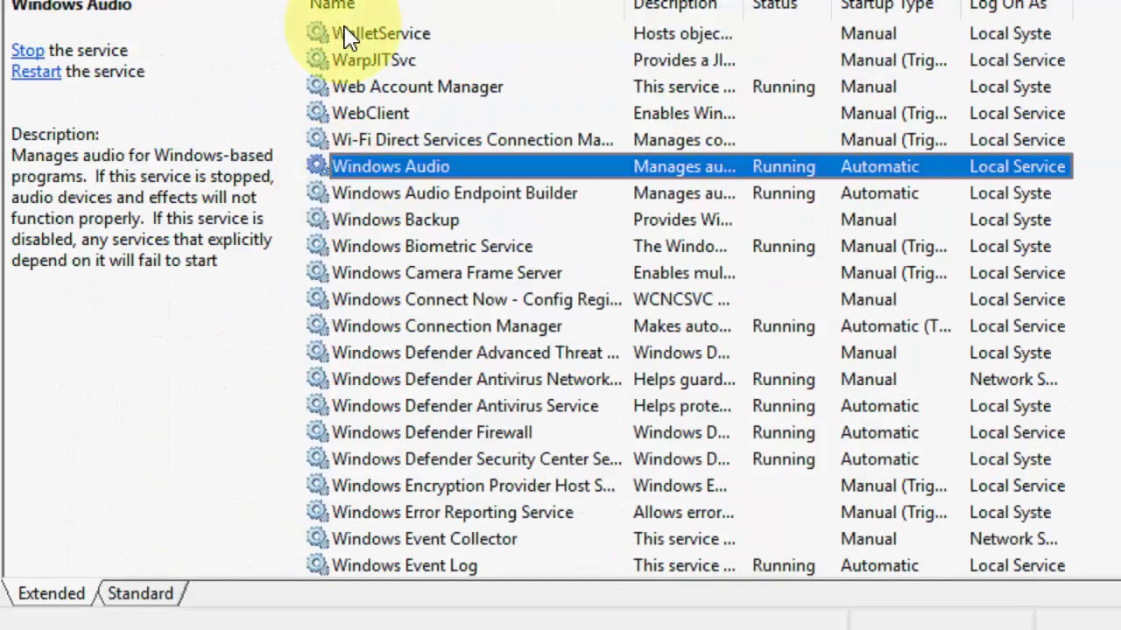
# Set the Windows Search service's startup type to Automatic and save it.
pyautogui.scroll(-3)
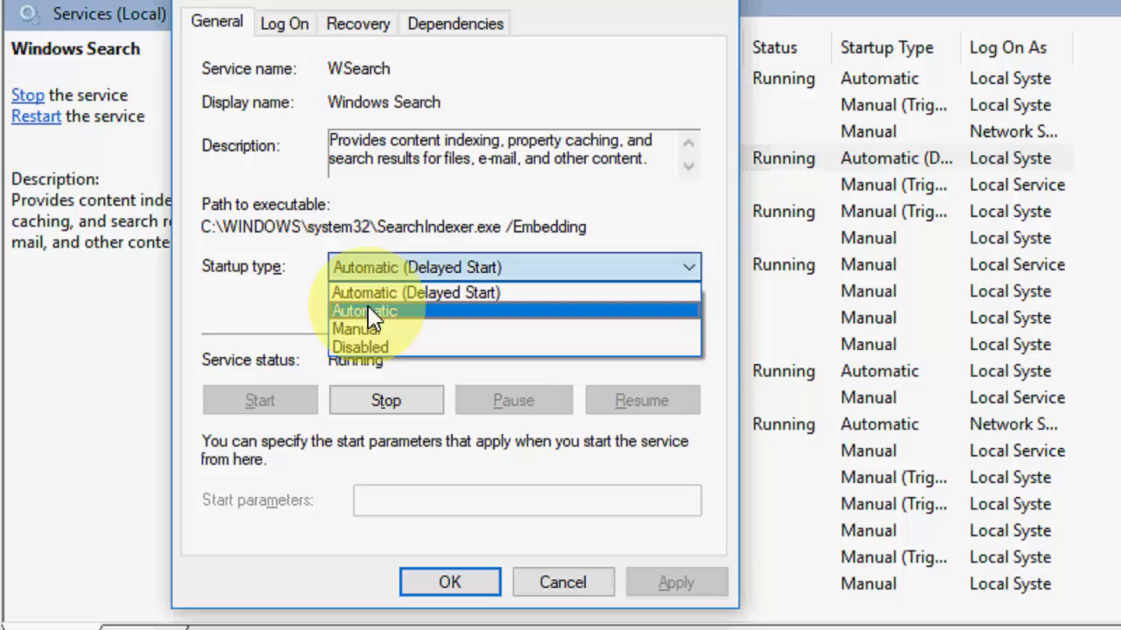
pyautogui.moveTo(499, 320)
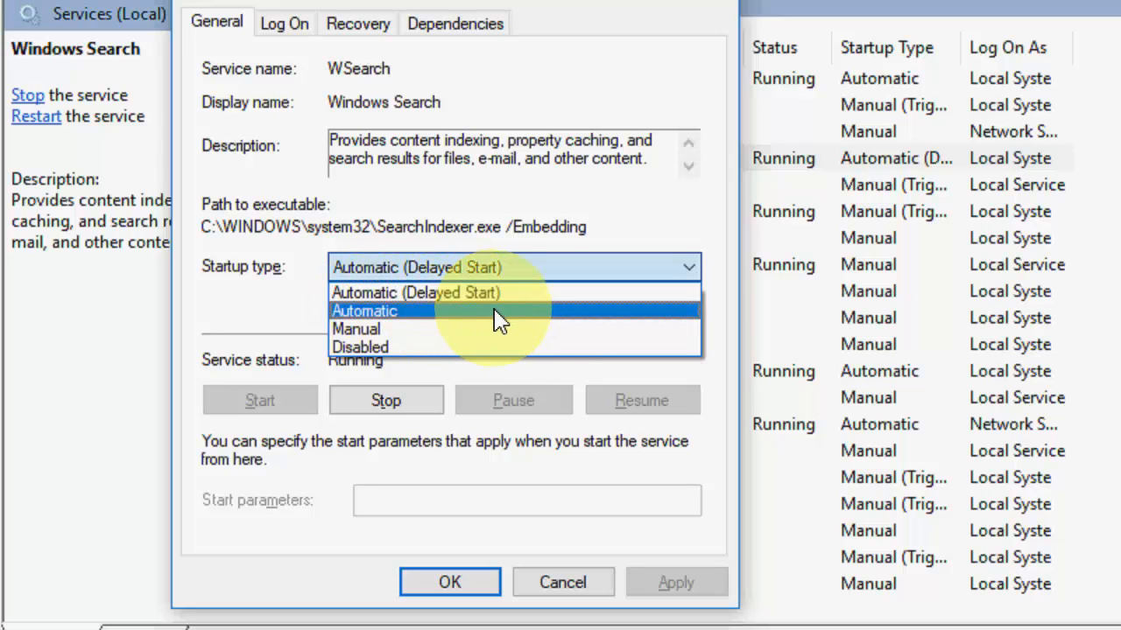
pyautogui.click(364, 311)
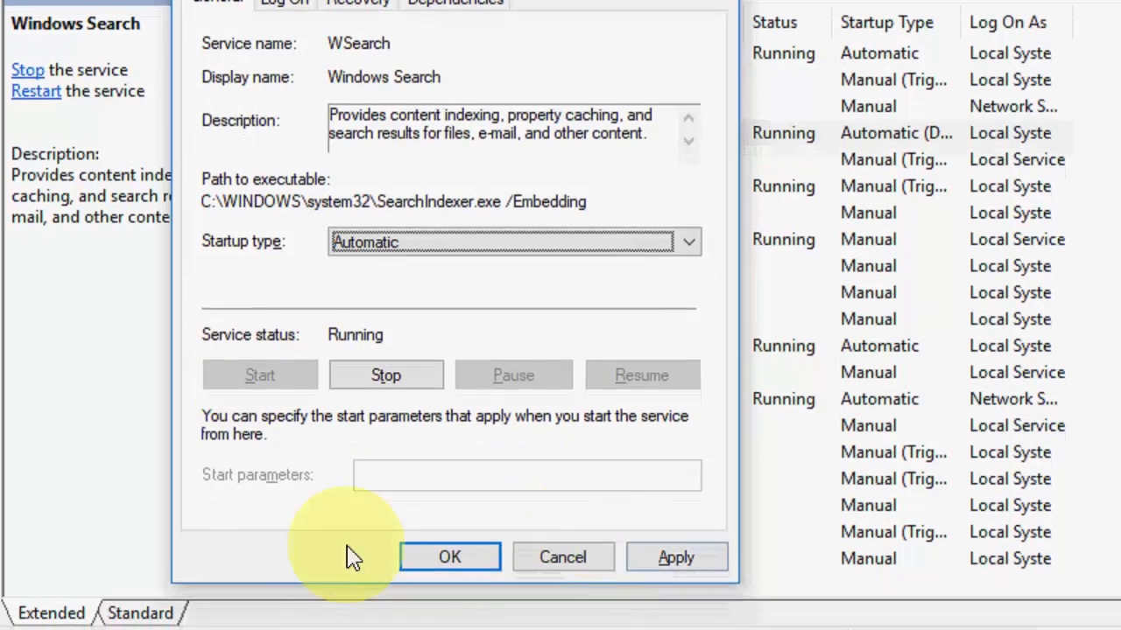
pyautogui.click(449, 556)
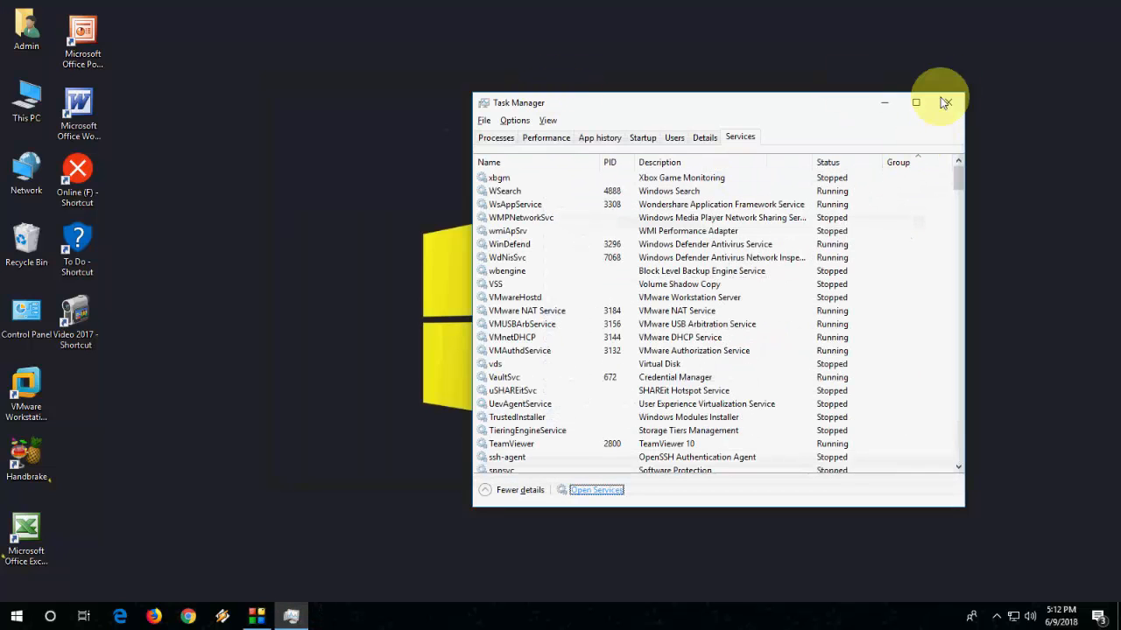
# Close Task Manager, then launch it again from the taskbar menu.
pyautogui.click(944, 103)
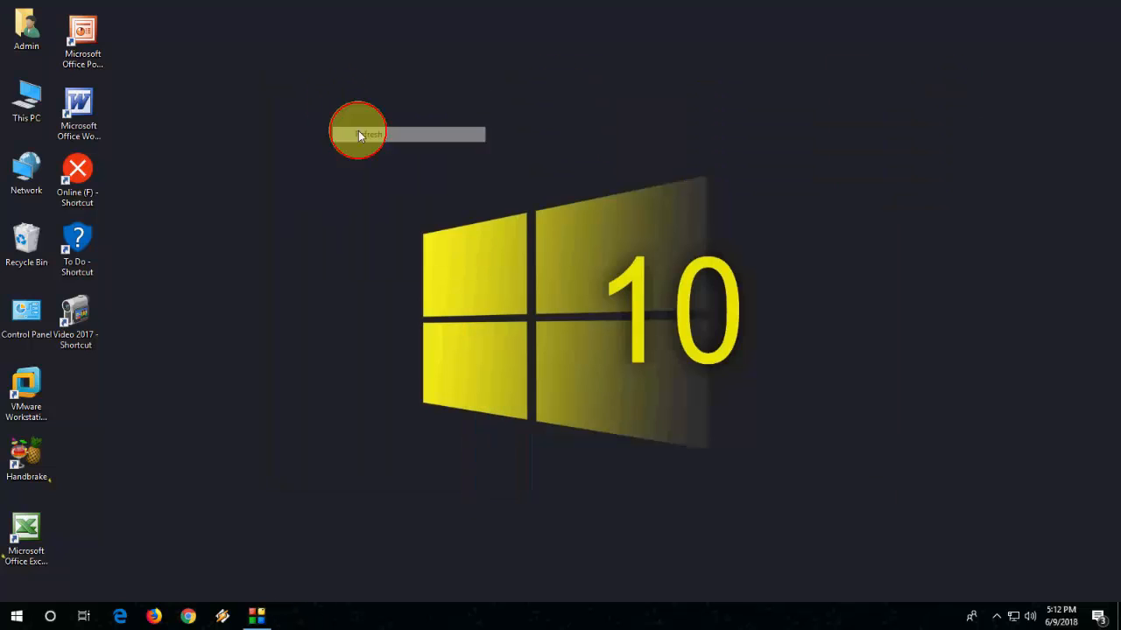
pyautogui.rightClick(428, 616)
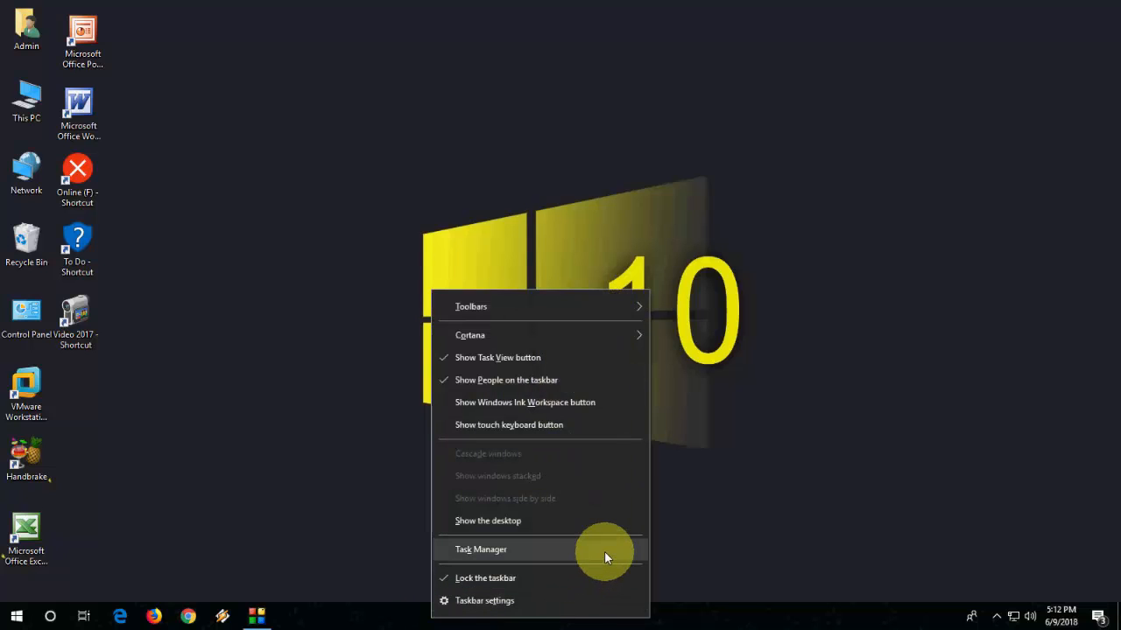
pyautogui.click(481, 549)
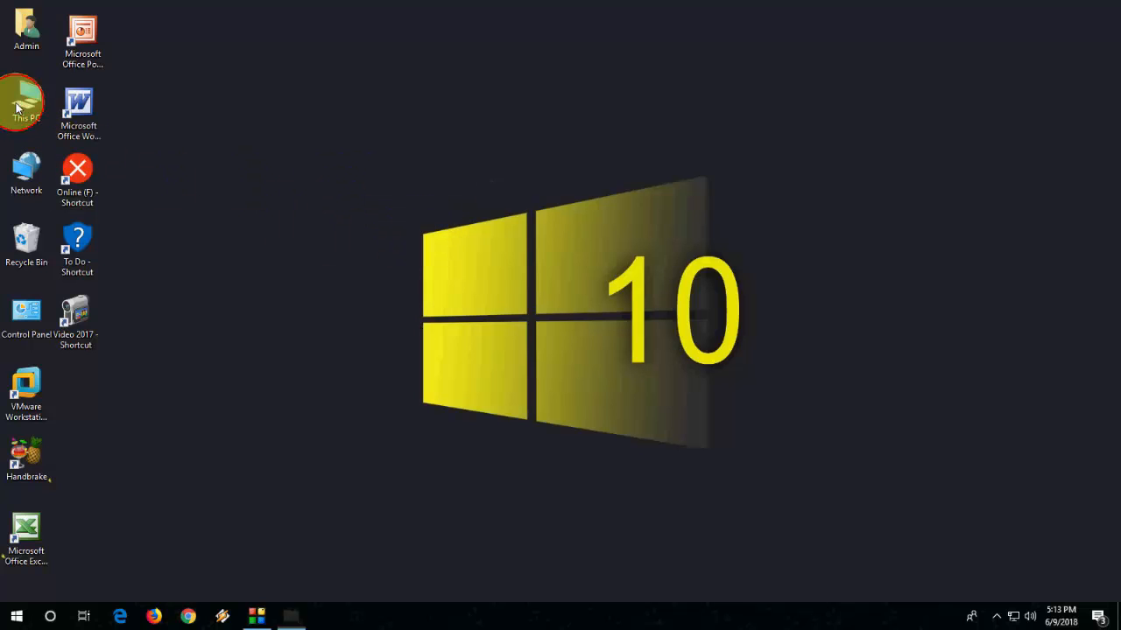
# Open This PC and show the Search tab of Folder Options via Quick access.
pyautogui.doubleClick(26, 103)
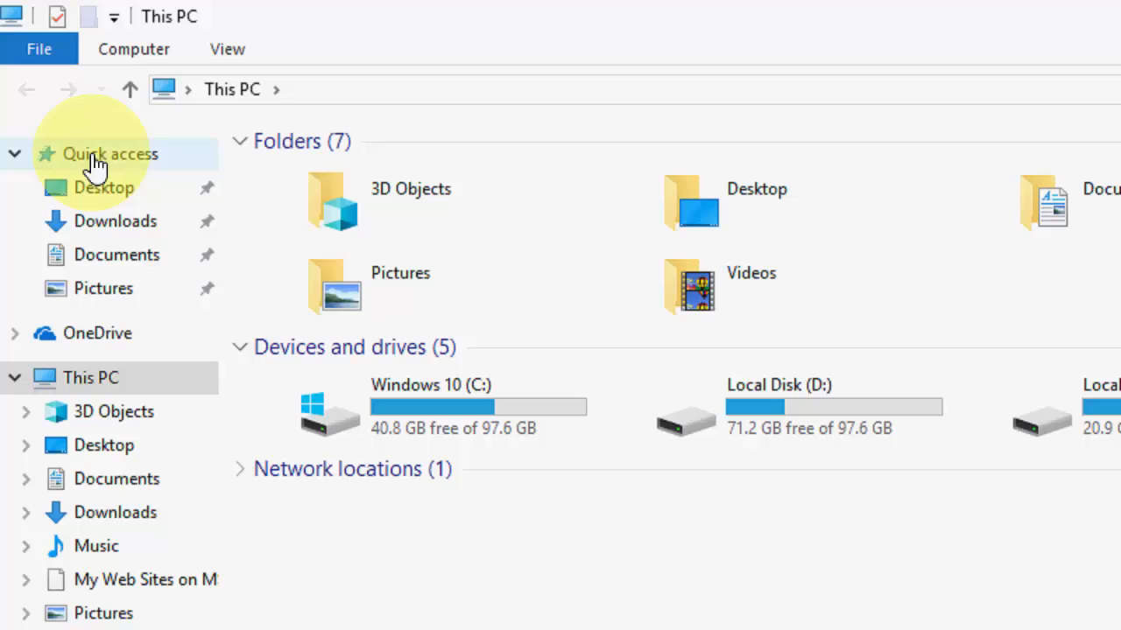
pyautogui.rightClick(96, 153)
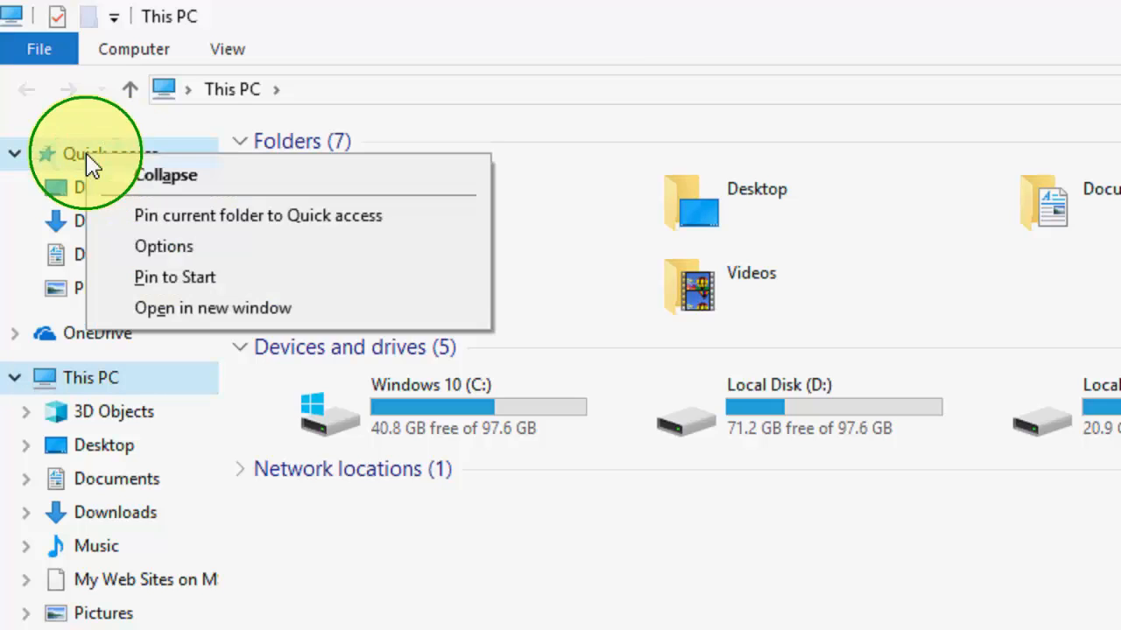
pyautogui.click(163, 246)
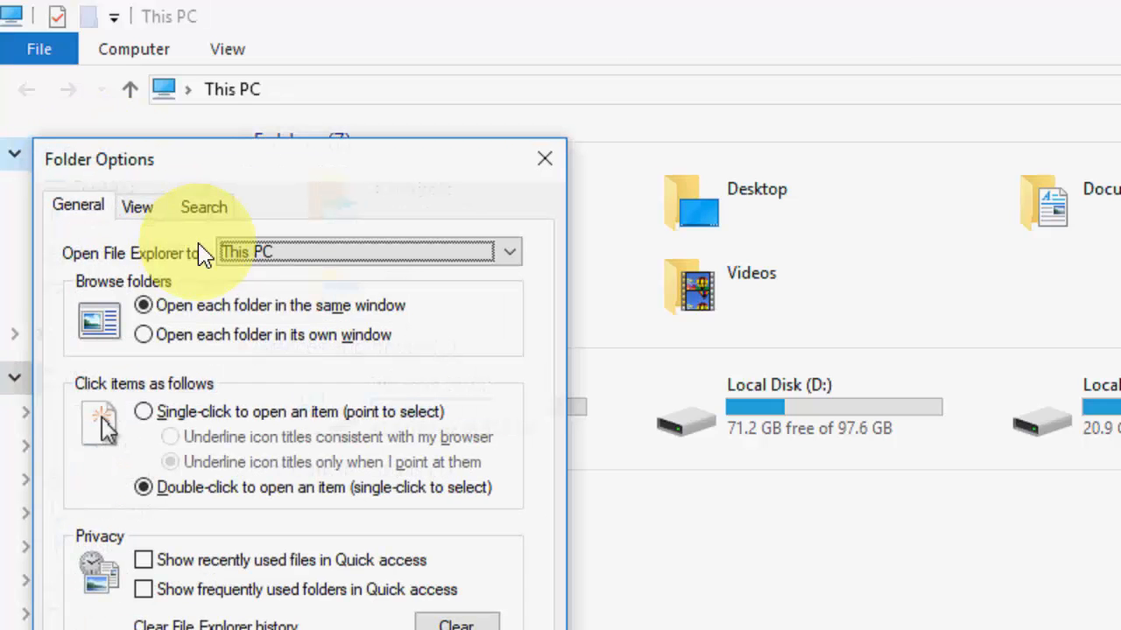
pyautogui.click(204, 207)
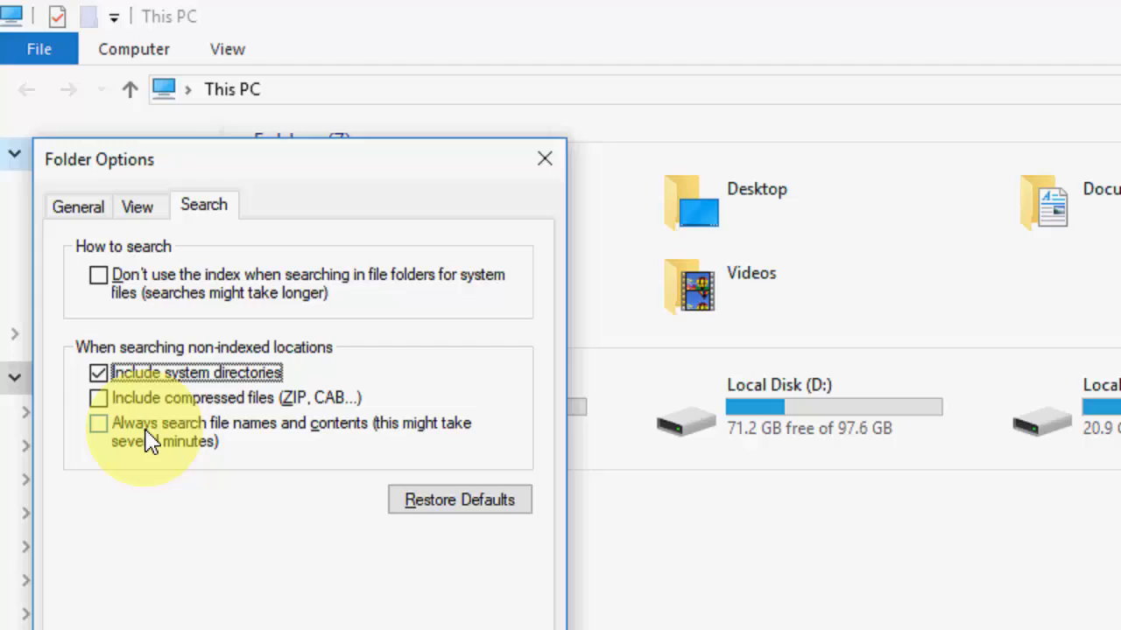
pyautogui.moveTo(254, 385)
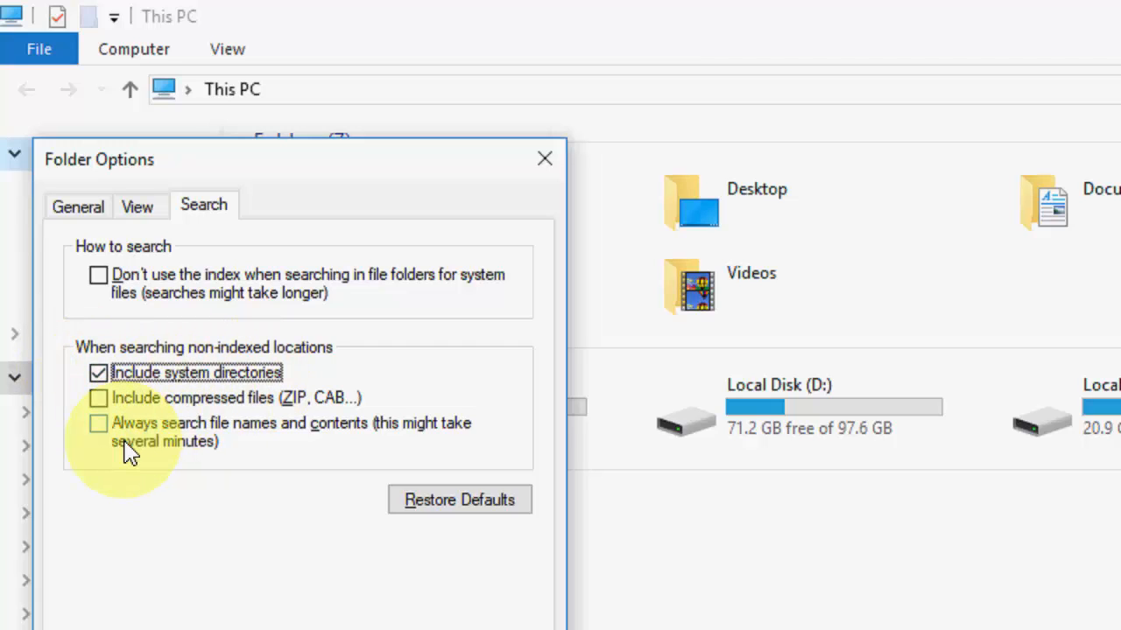
pyautogui.moveTo(302, 438)
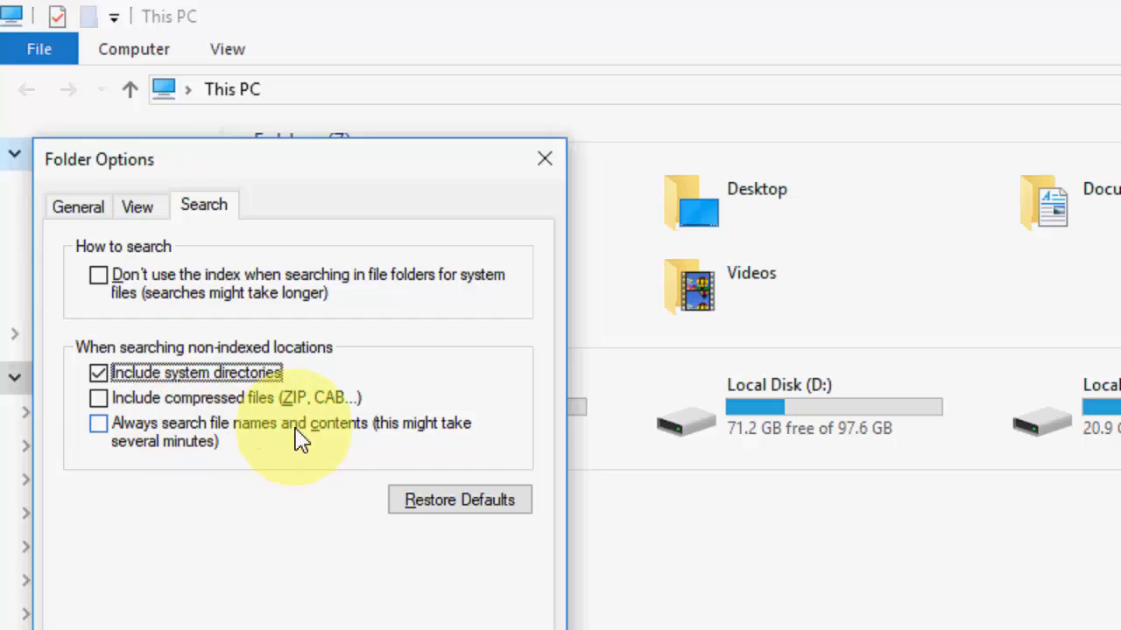
pyautogui.moveTo(210, 472)
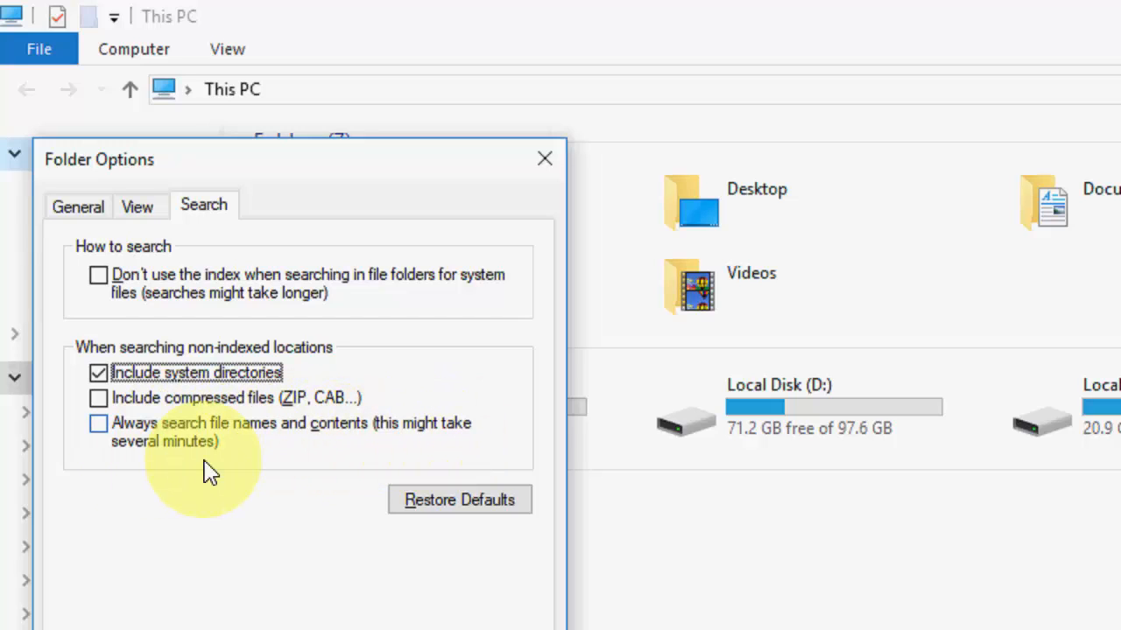